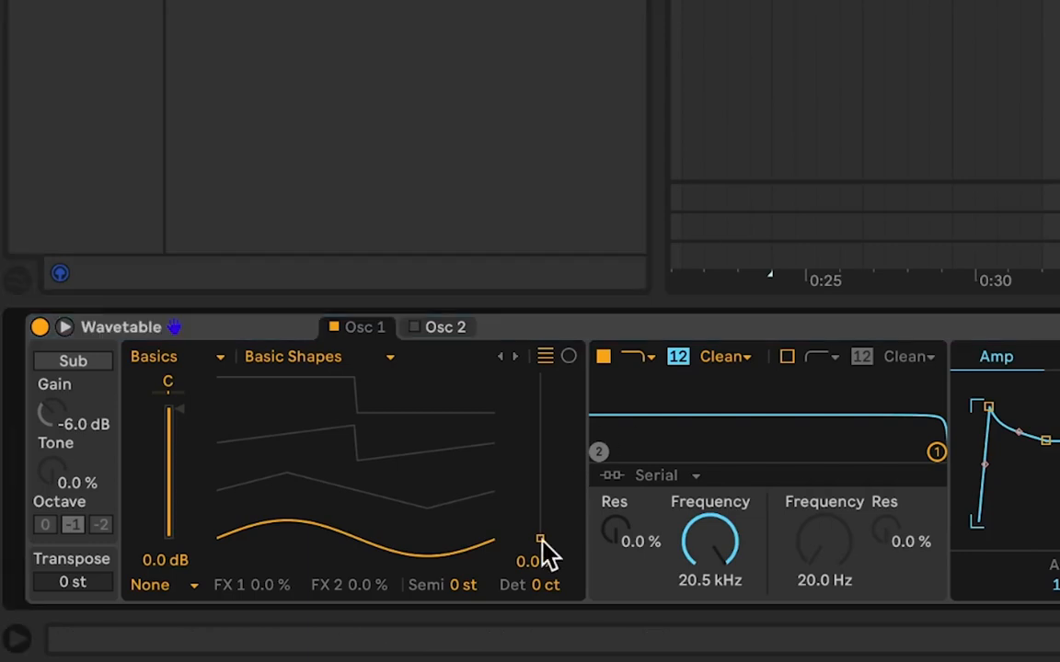
Adjust the first Wavetable oscillator on the Carrier track feeding Master.
drag(541, 541, 541, 438)
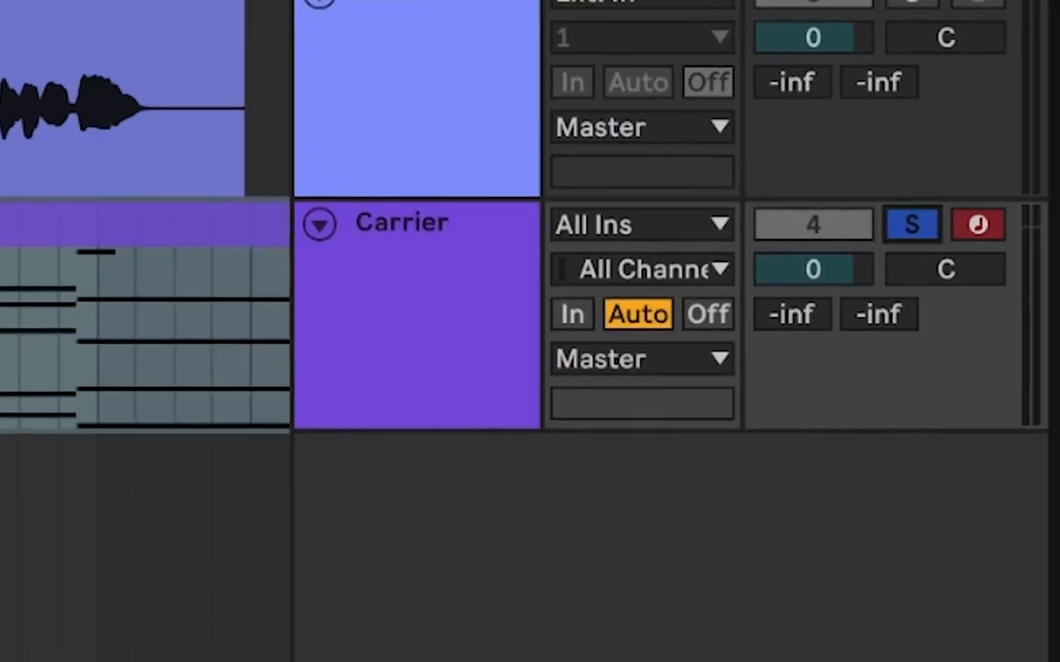
Search the browser for 'vocoder'.
click(641, 359)
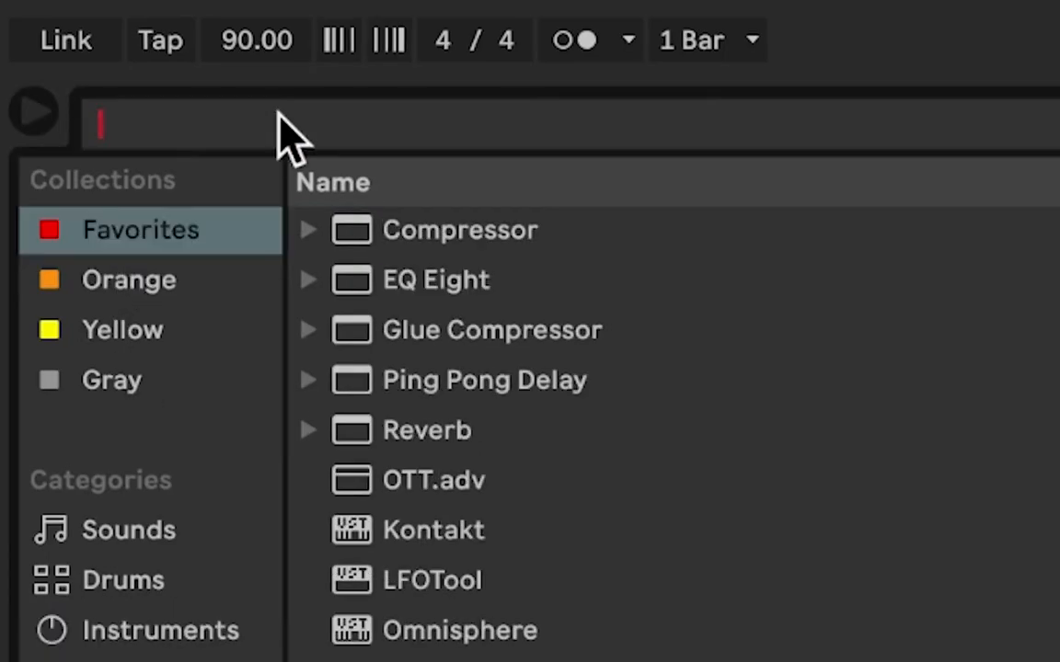
text(vocoder)
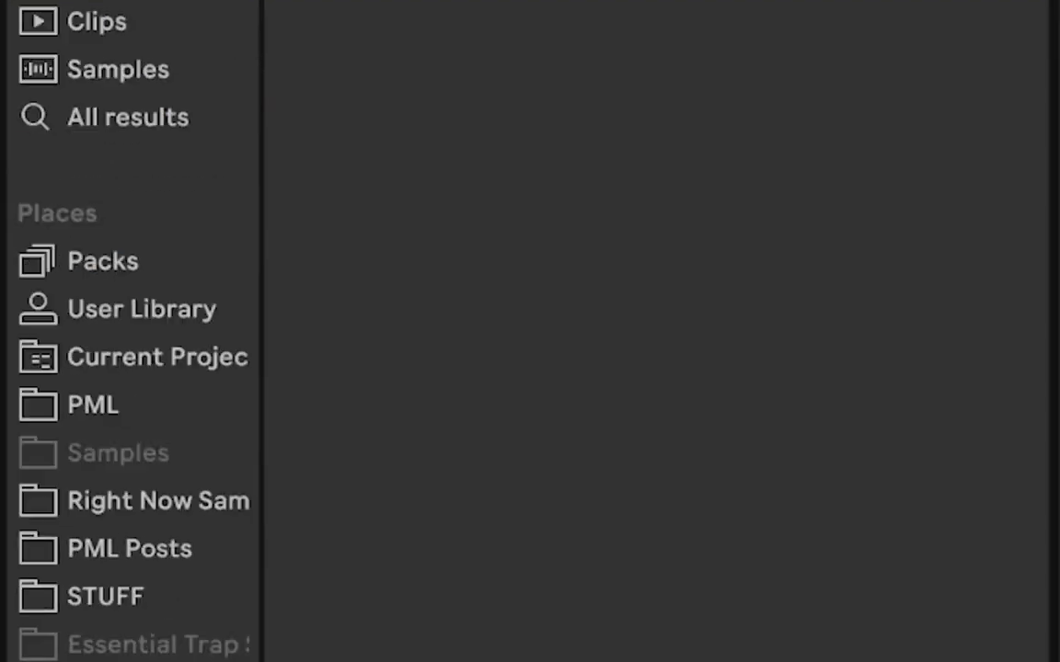
Set Vocoder carrier to External from the Carrier track, 36 bands, high range 15000 Hz, Precise mode.
click(119, 258)
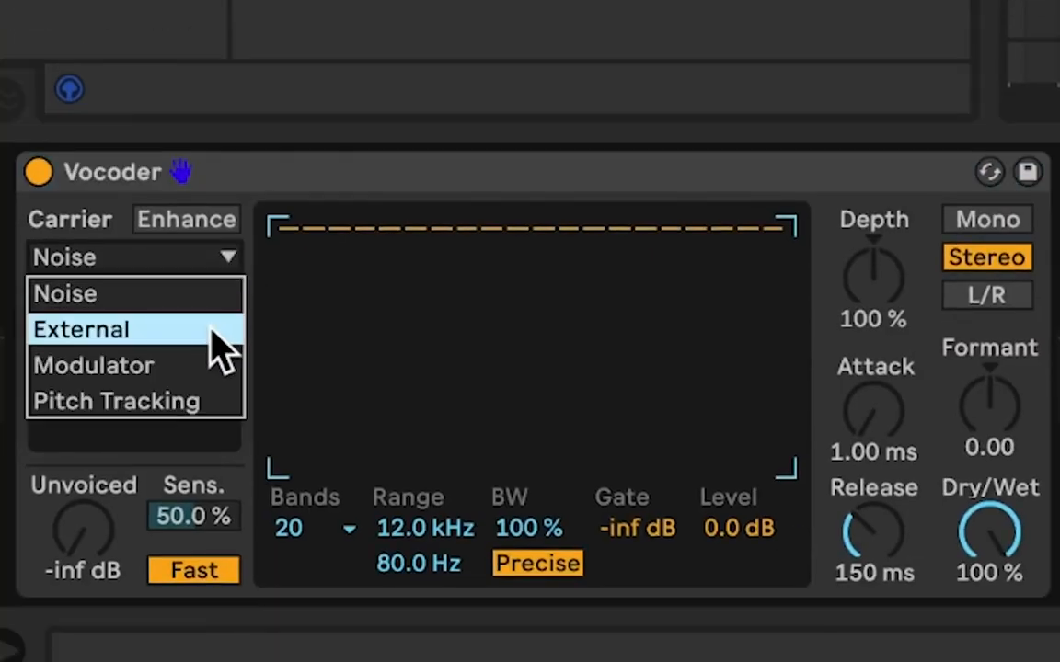
click(81, 328)
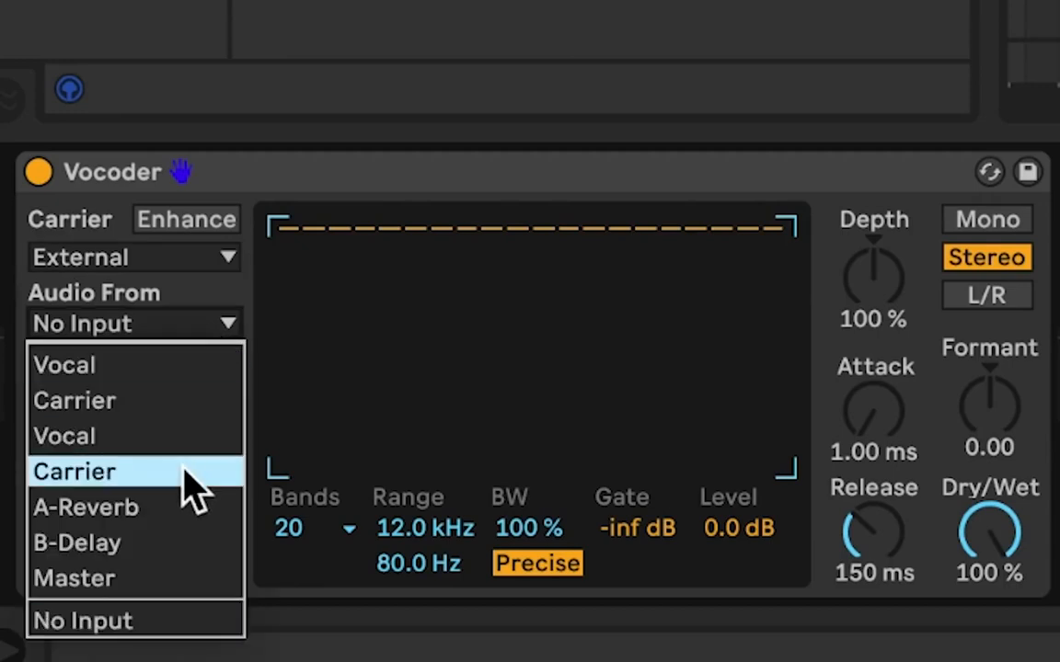
click(75, 471)
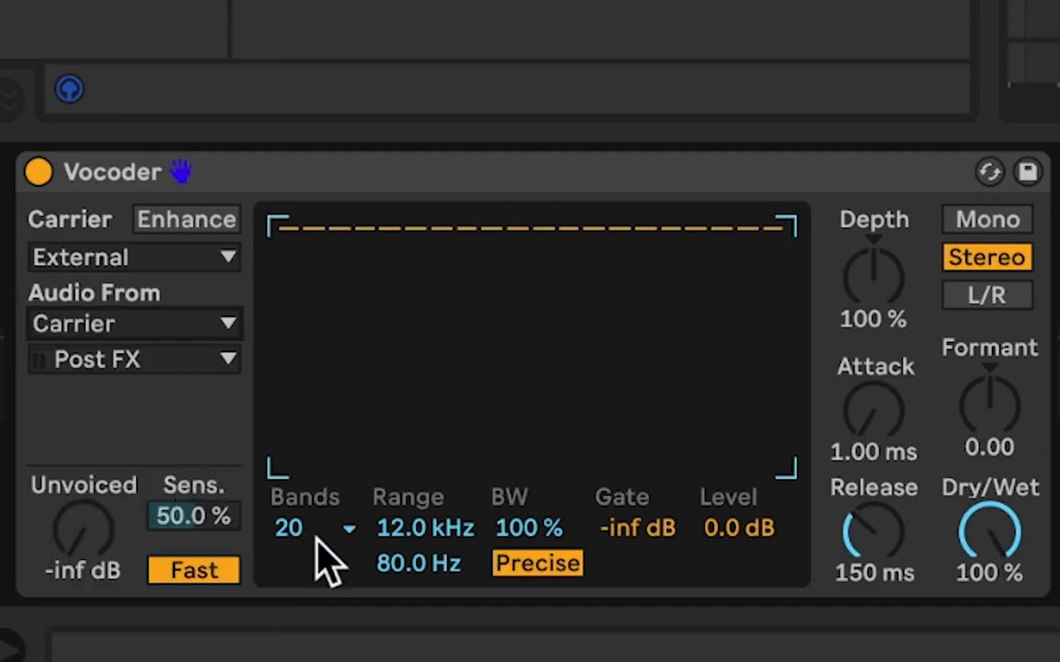
click(313, 526)
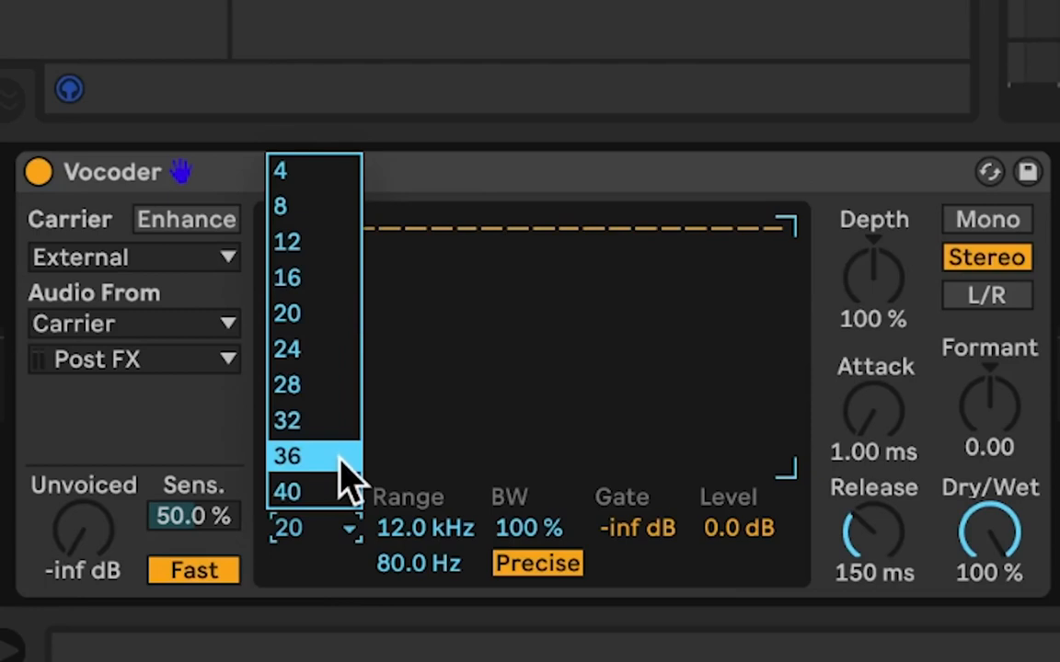
click(287, 457)
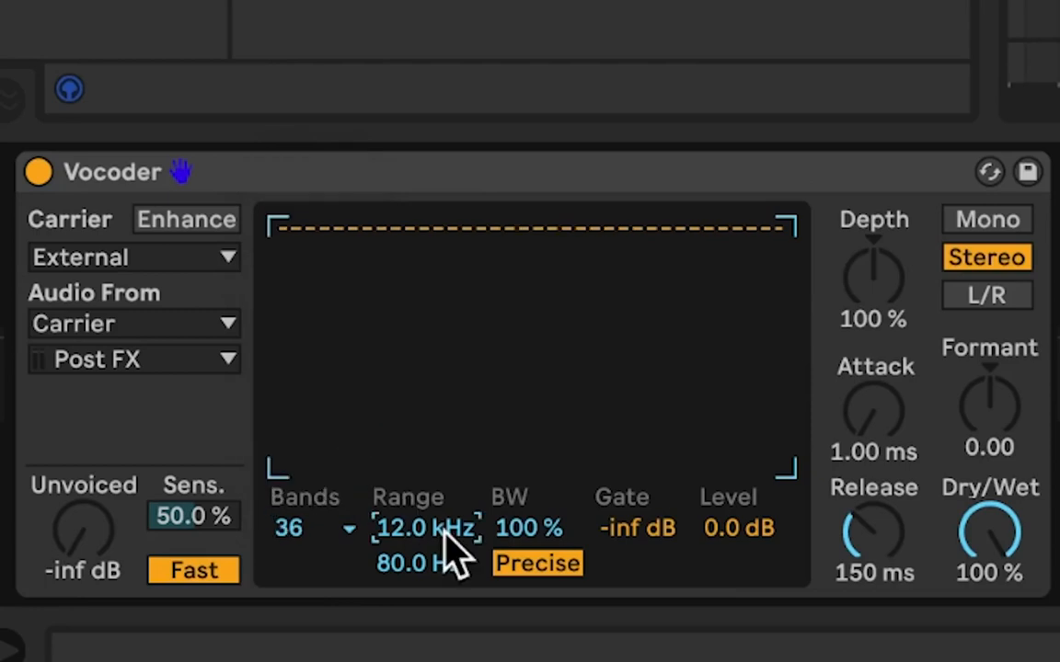
text(15000)
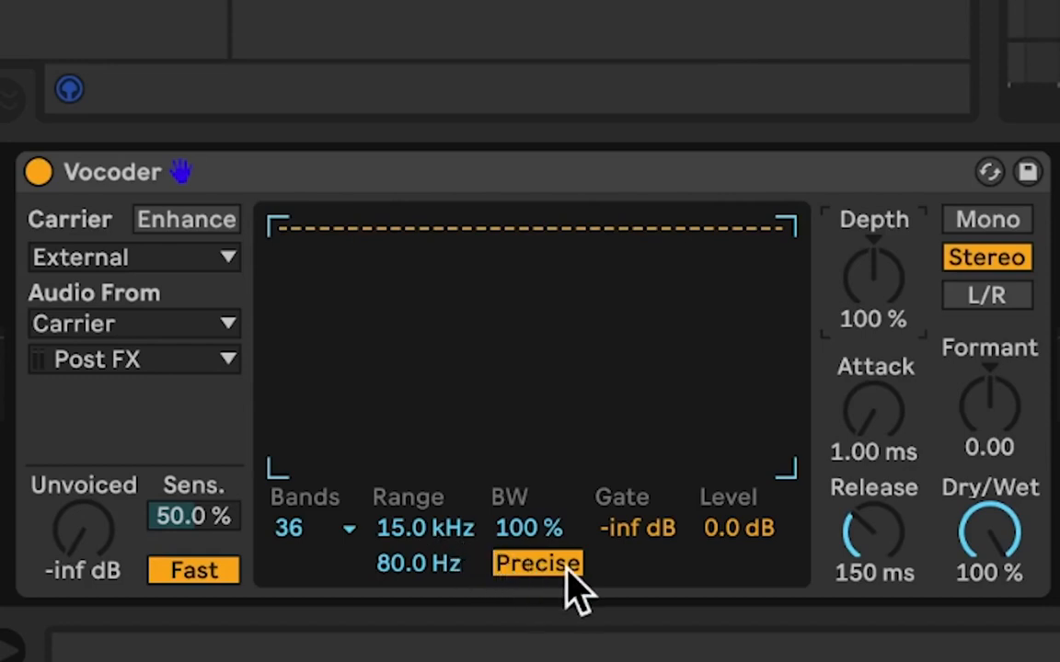
click(537, 563)
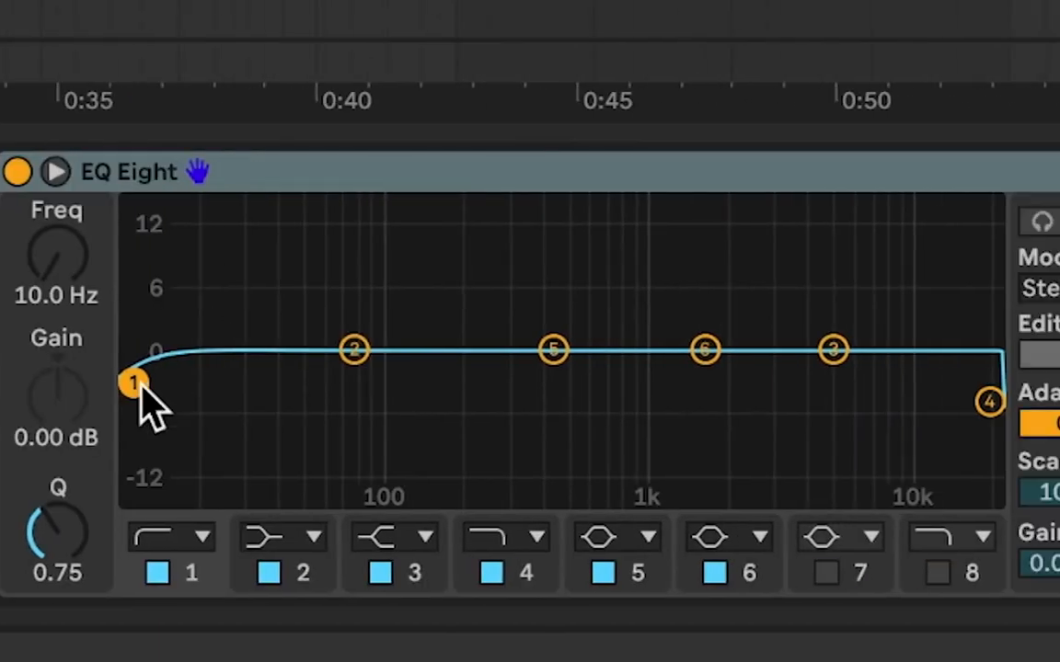
In EQ Eight, cut lows around 284 Hz and add a broad boost near 2.9 kHz with an upper dip.
drag(136, 381, 504, 379)
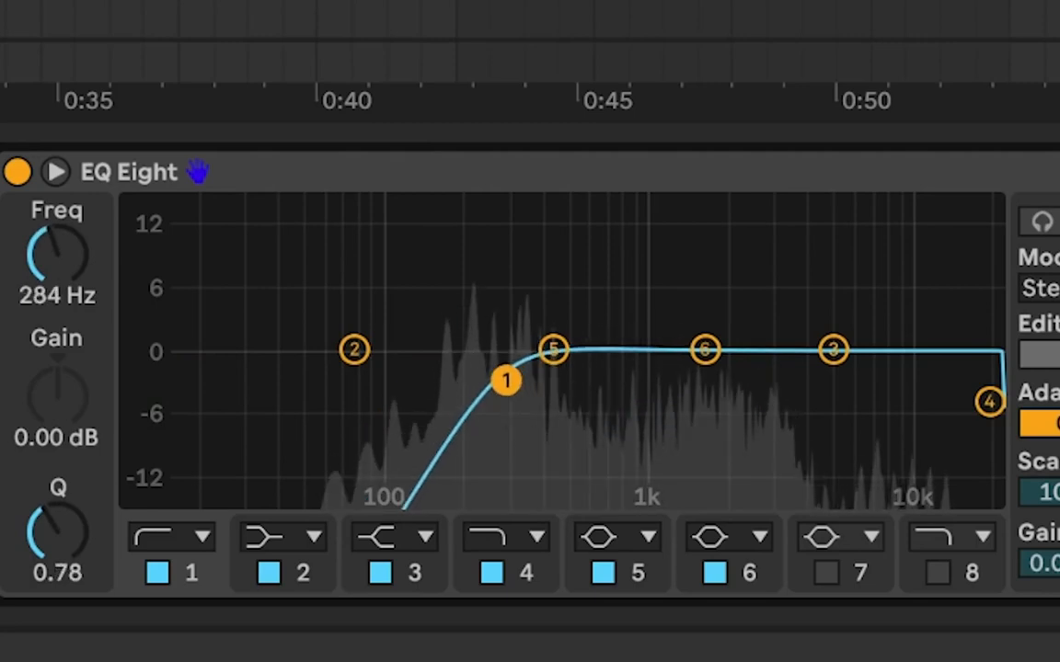
drag(504, 379, 482, 384)
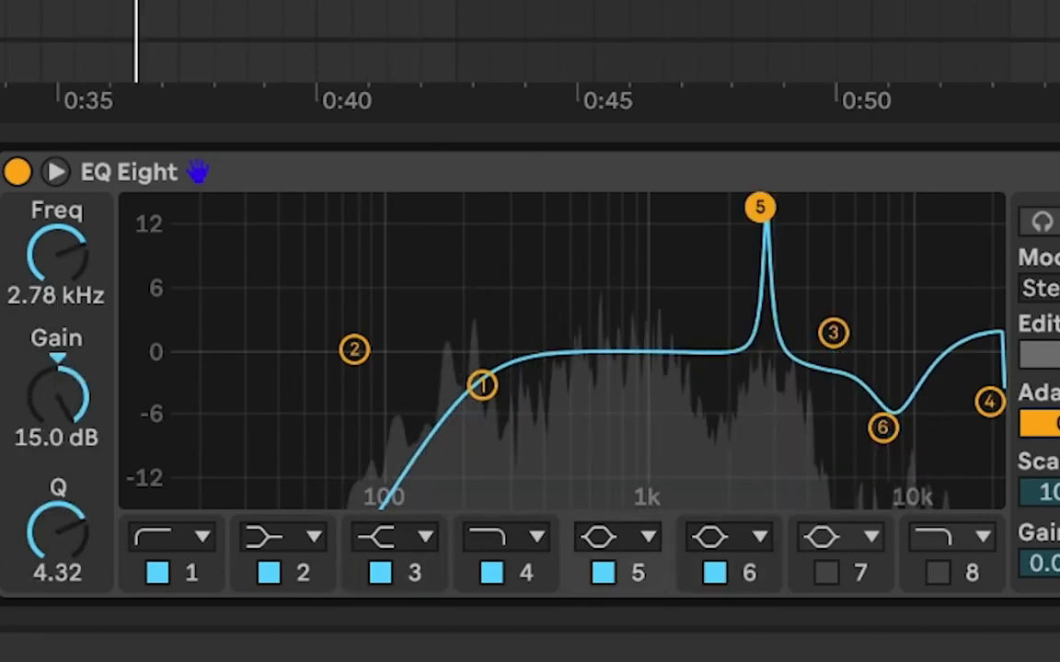
drag(760, 206, 766, 304)
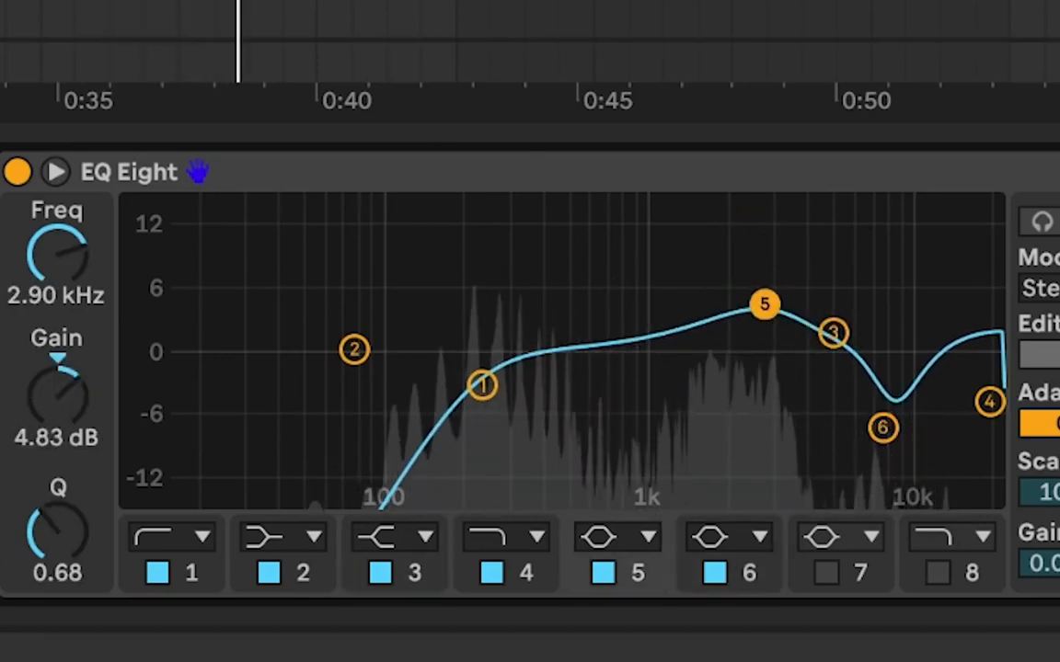
drag(763, 305, 776, 412)
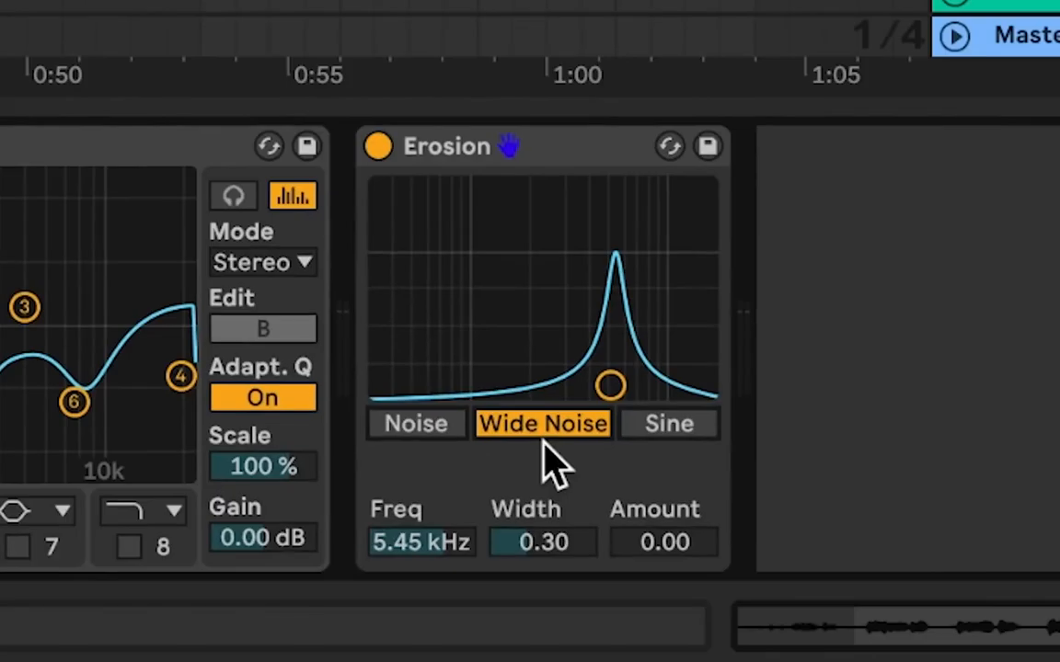
Set Erosion wide noise to about 2.66 kHz with amount 50.
drag(611, 386, 607, 372)
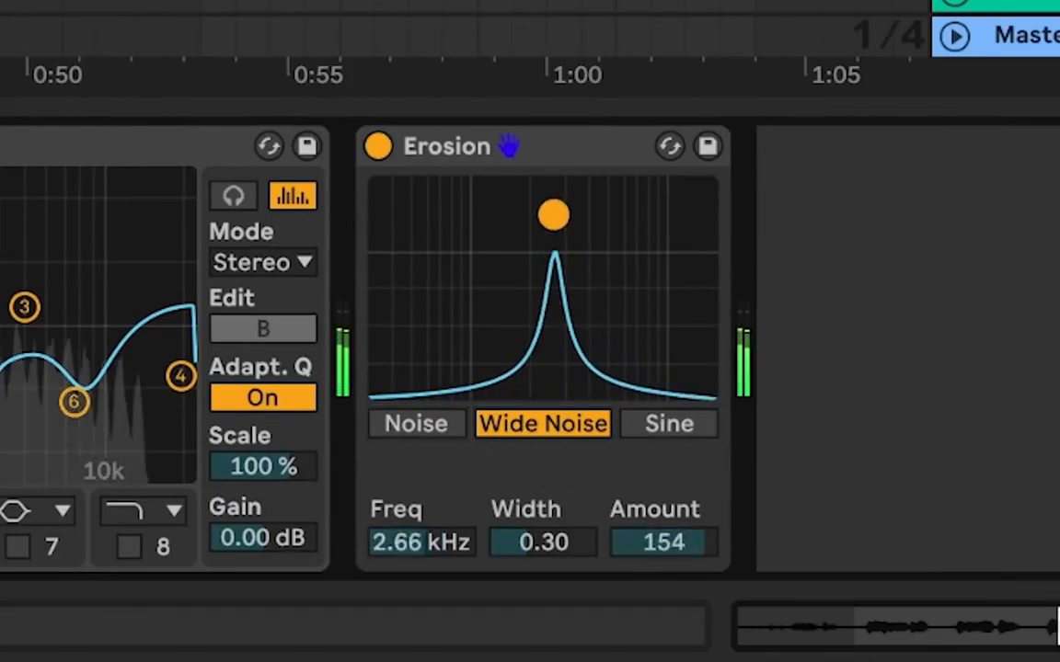
drag(554, 216, 545, 250)
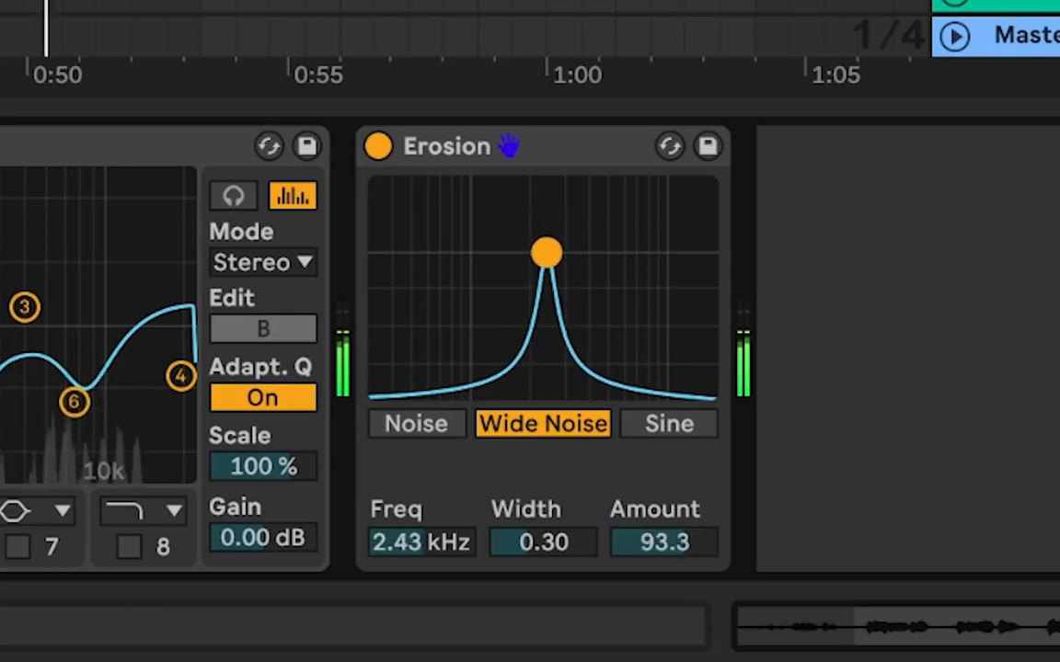
drag(545, 253, 552, 293)
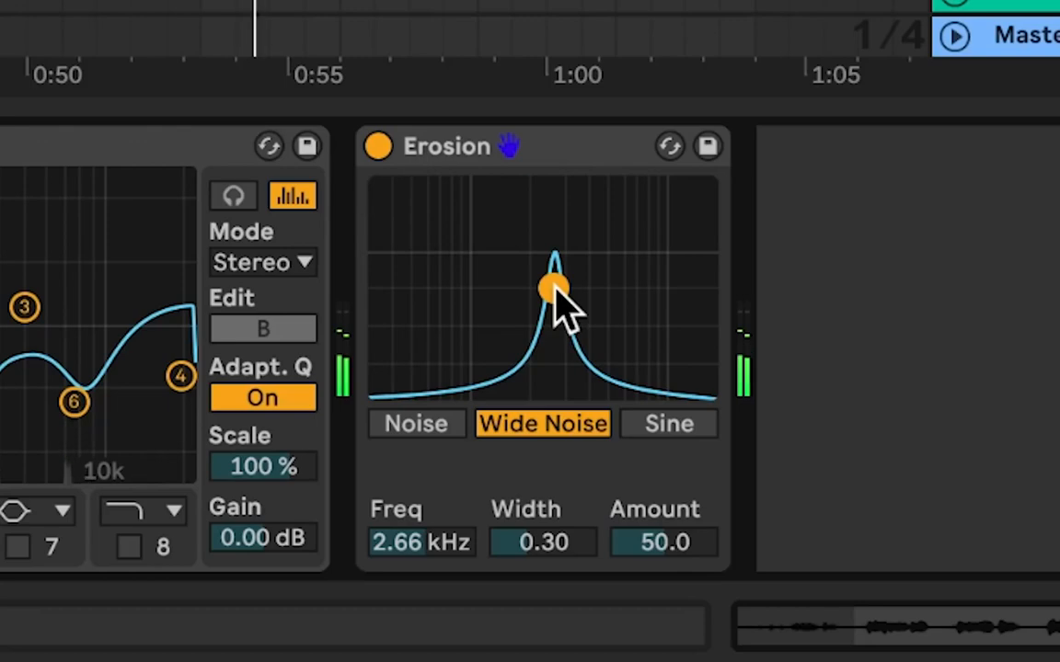
mouse_move(880, 390)
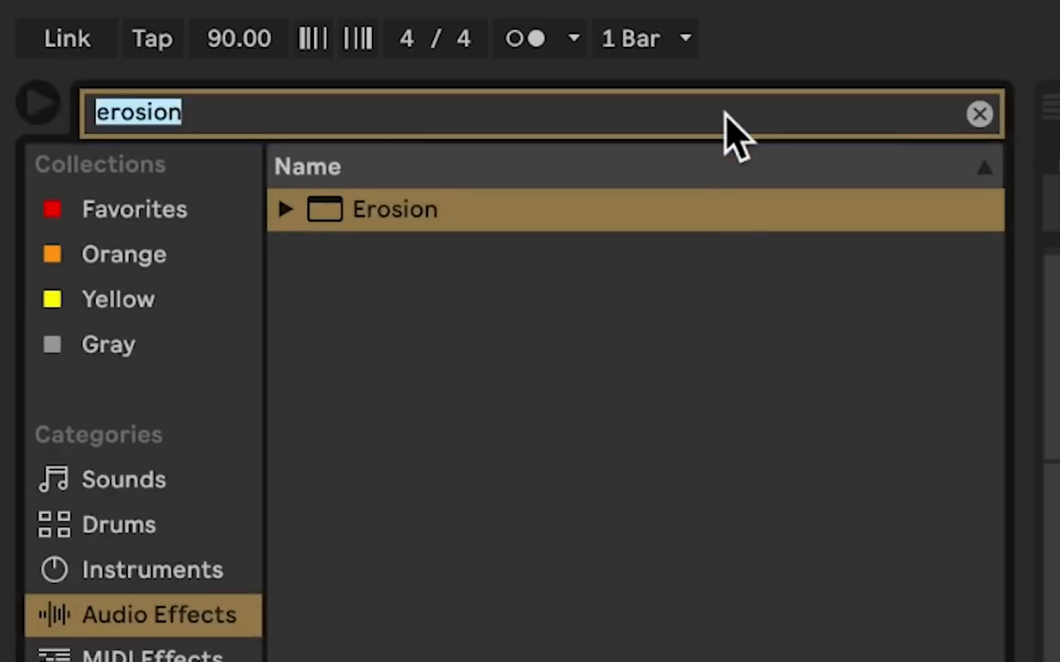
Load Cabinet, switch output to Dual and blend Dry/Wet to about 57%.
text(cabinet)
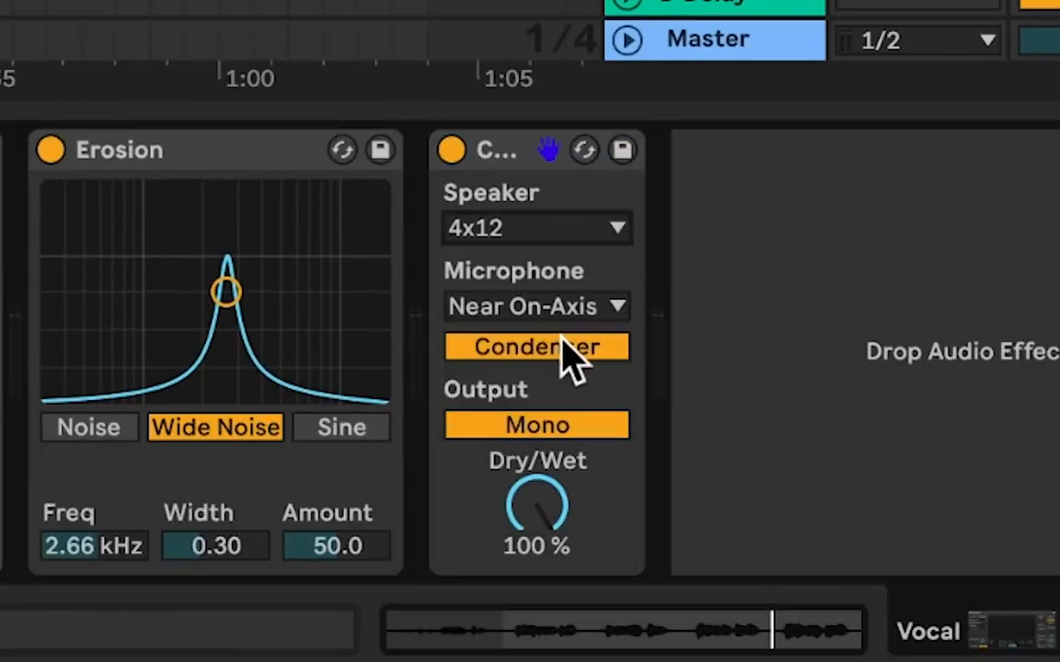
click(537, 424)
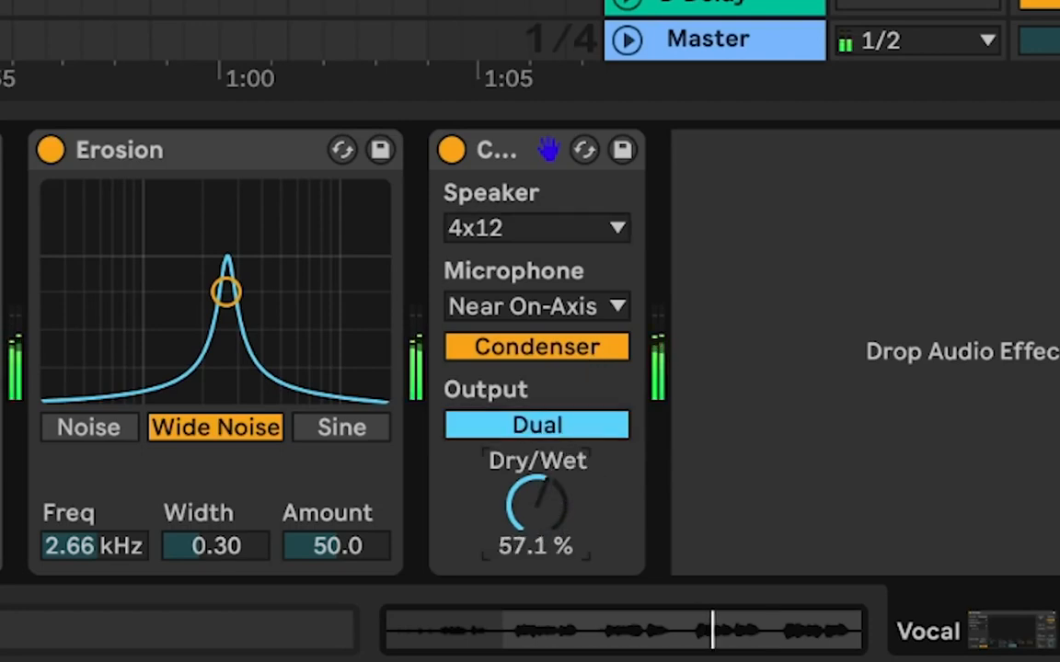
drag(538, 506, 542, 478)
text(p)
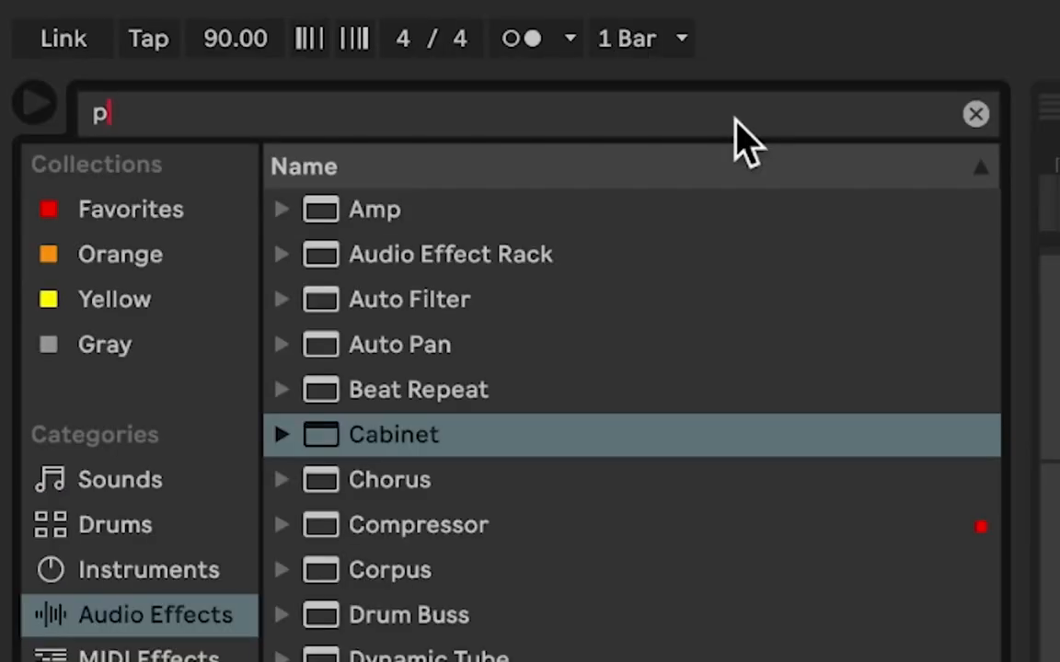
Search 'pedal' and place Pedal after Cabinet on the Vocal track.
text(edal)
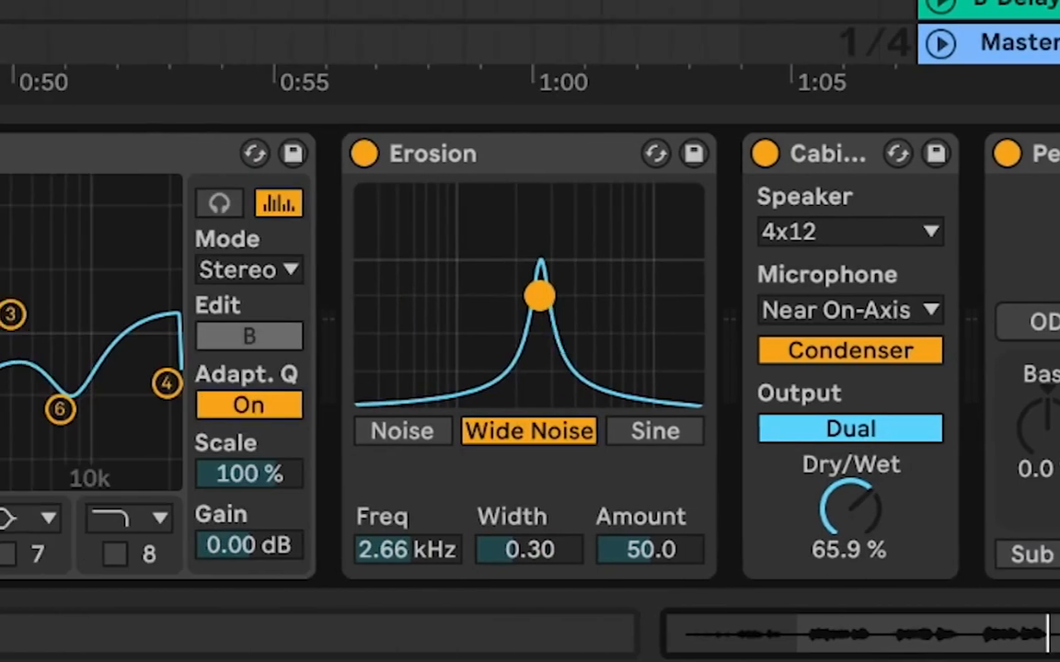
Retune Erosion to about 1.74 kHz, width 1.00, amount 114.
drag(541, 296, 486, 261)
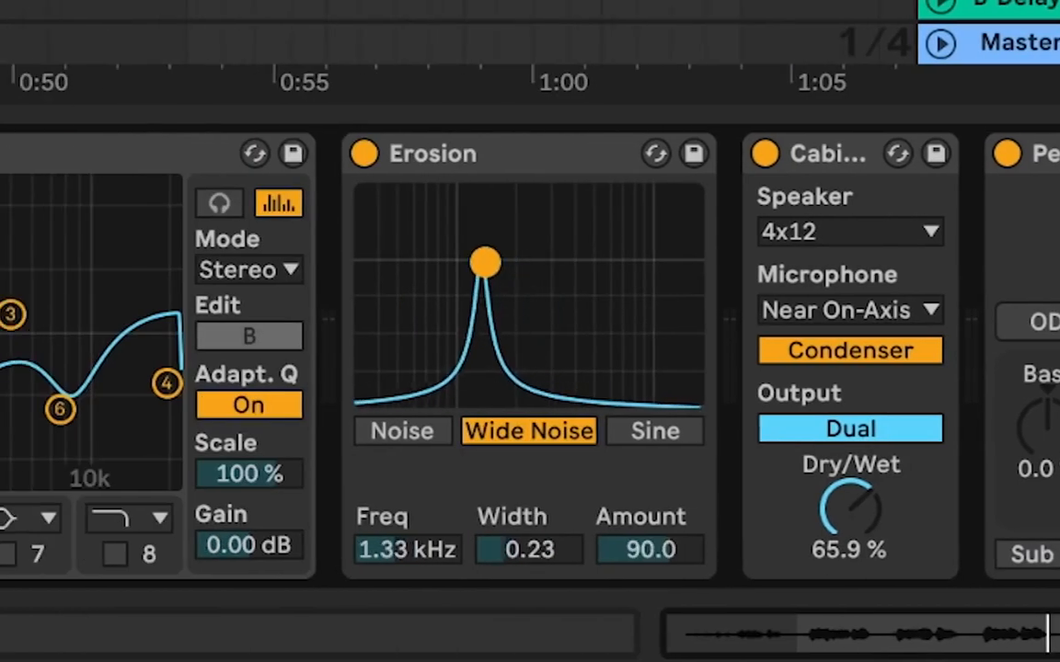
drag(485, 261, 500, 239)
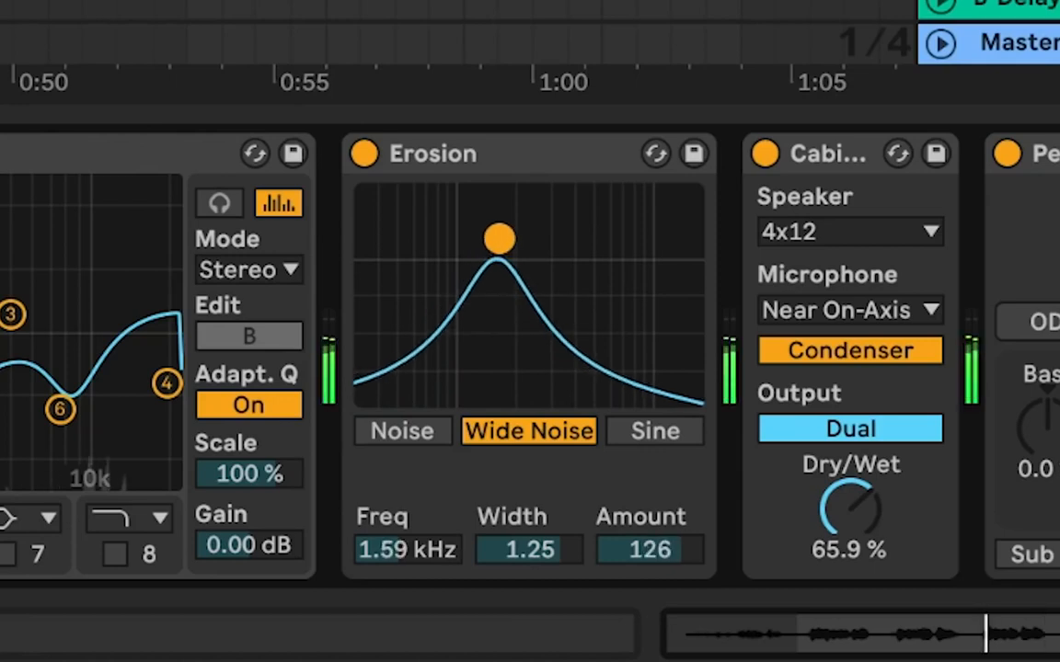
drag(499, 239, 499, 226)
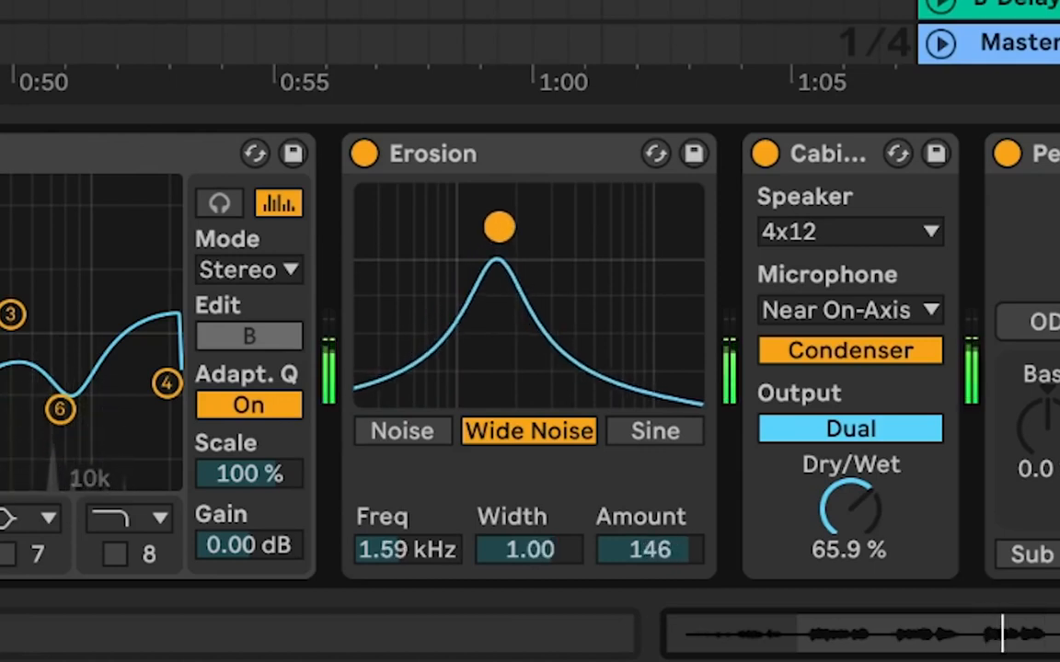
drag(499, 228, 506, 248)
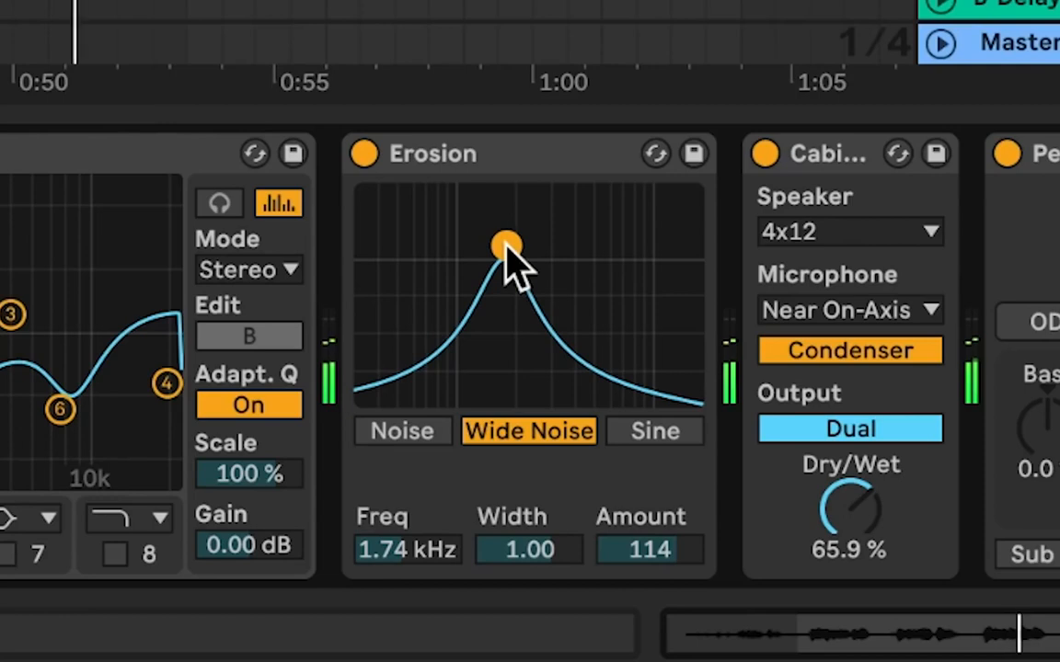